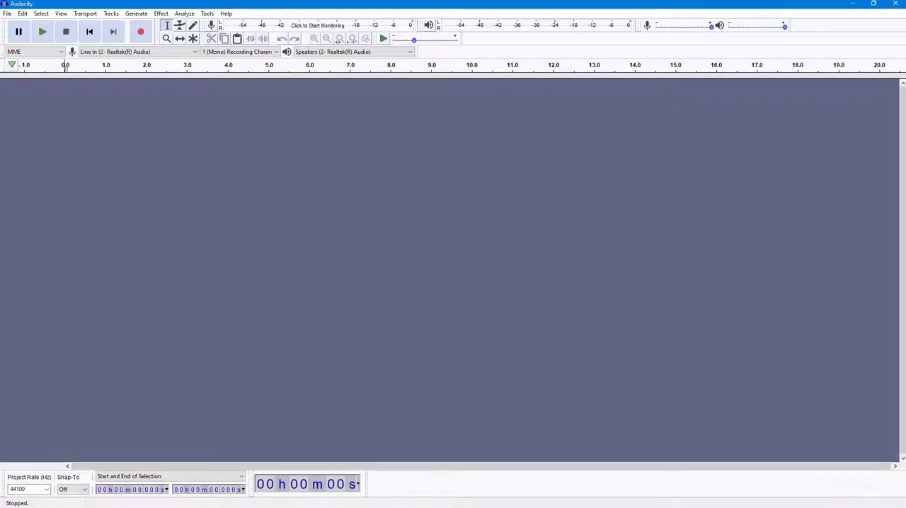
mouse_move(24, 118)
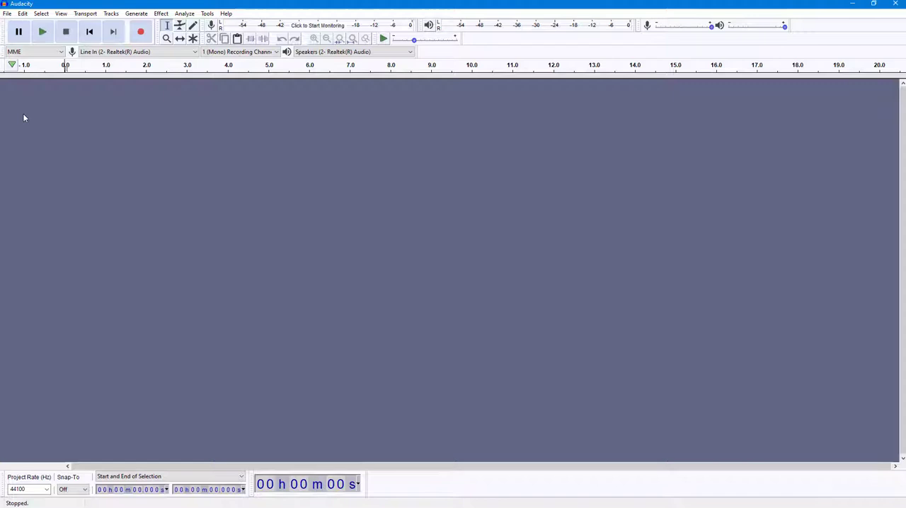
Step: Import Bovi.mp3 as a new stereo audio track via File > Import > Audio
click(7, 14)
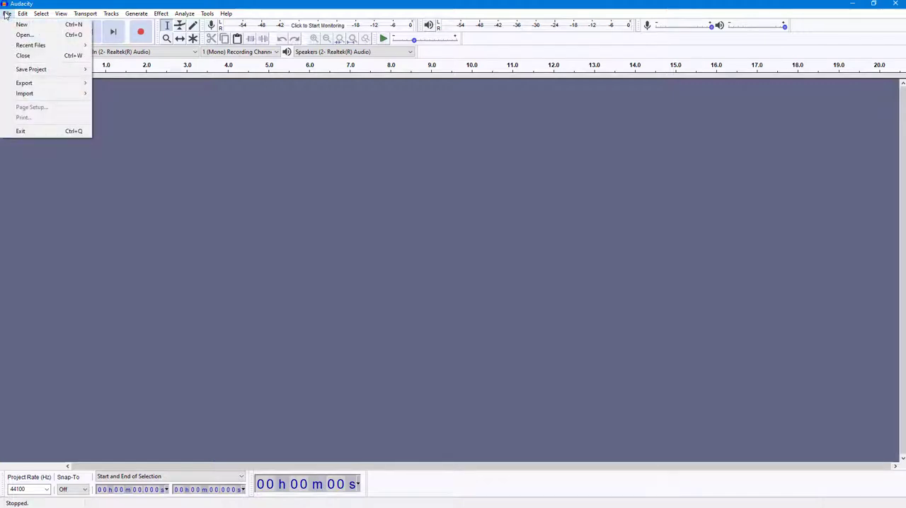
mouse_move(33, 83)
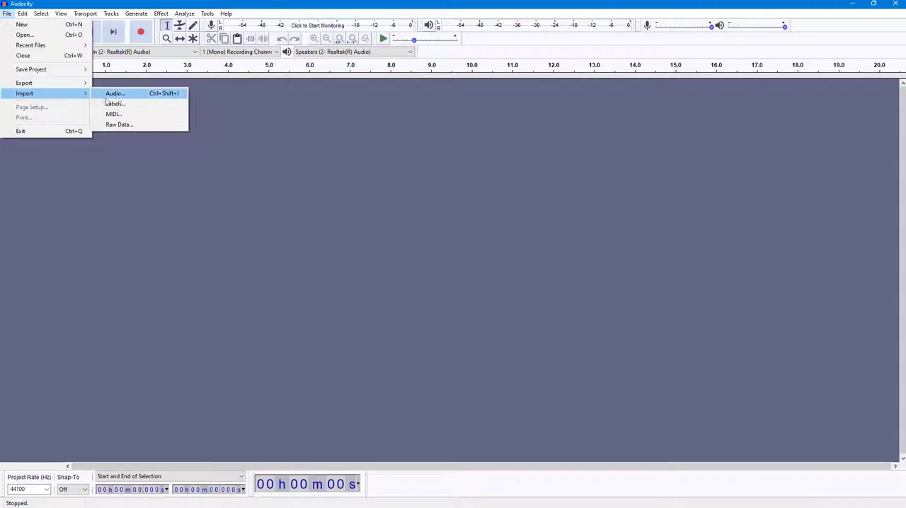
click(115, 94)
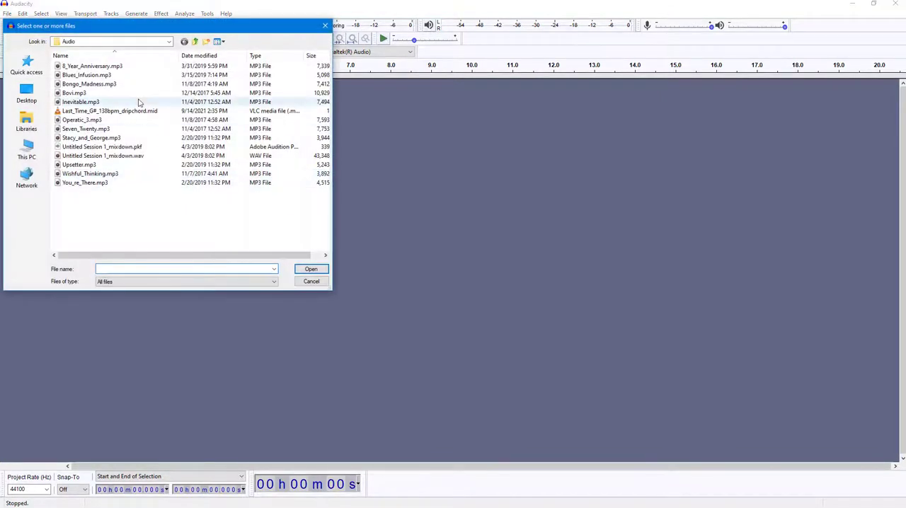
click(73, 94)
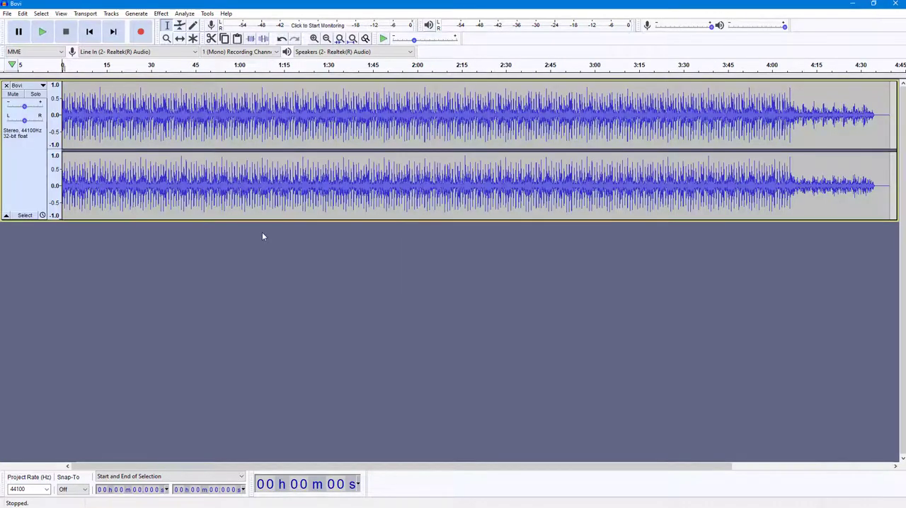
mouse_move(150, 167)
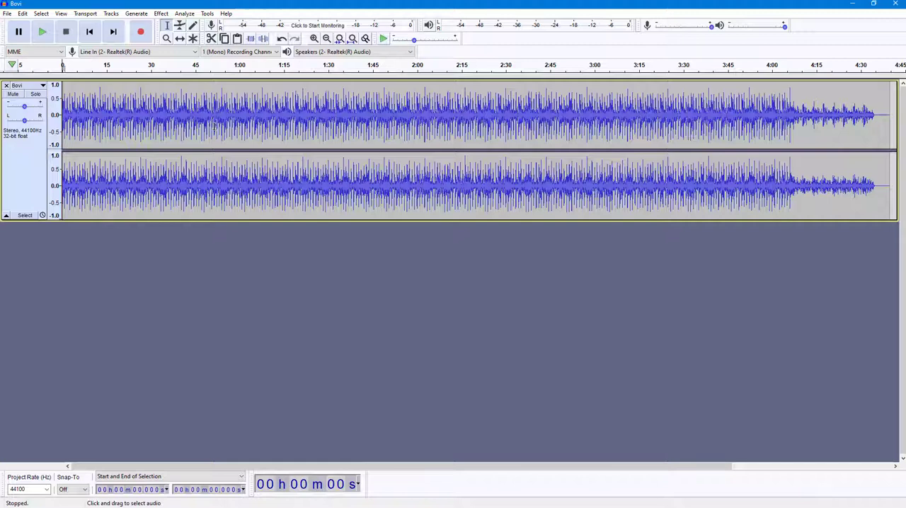
click(43, 31)
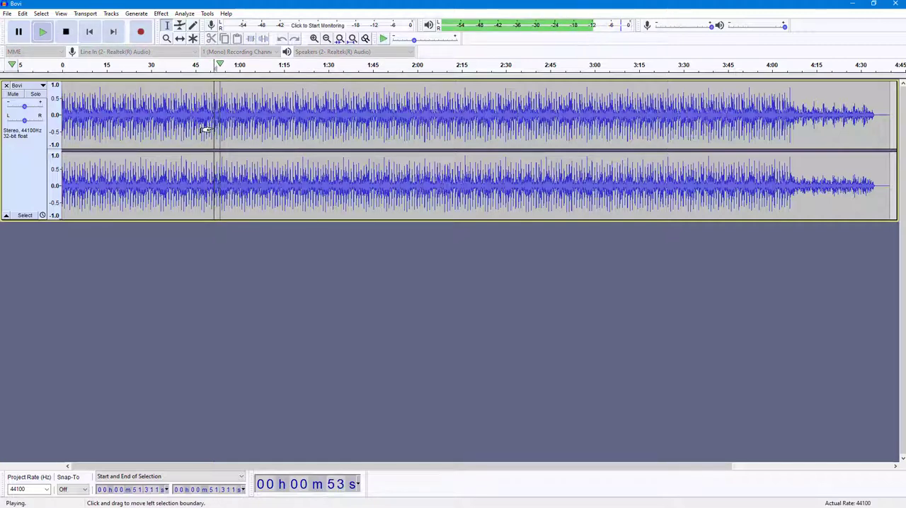
click(65, 31)
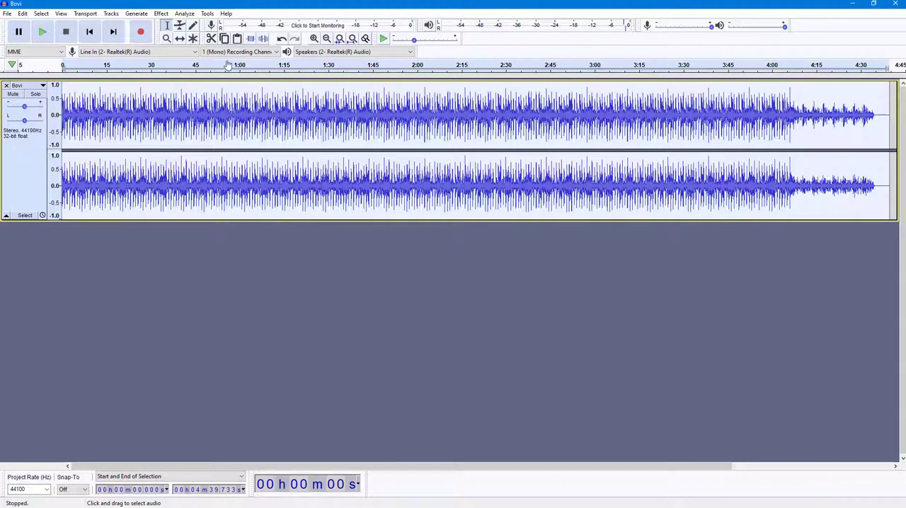
Step: Run Analyze > Beat Finder on the song with the default threshold percentage
click(184, 13)
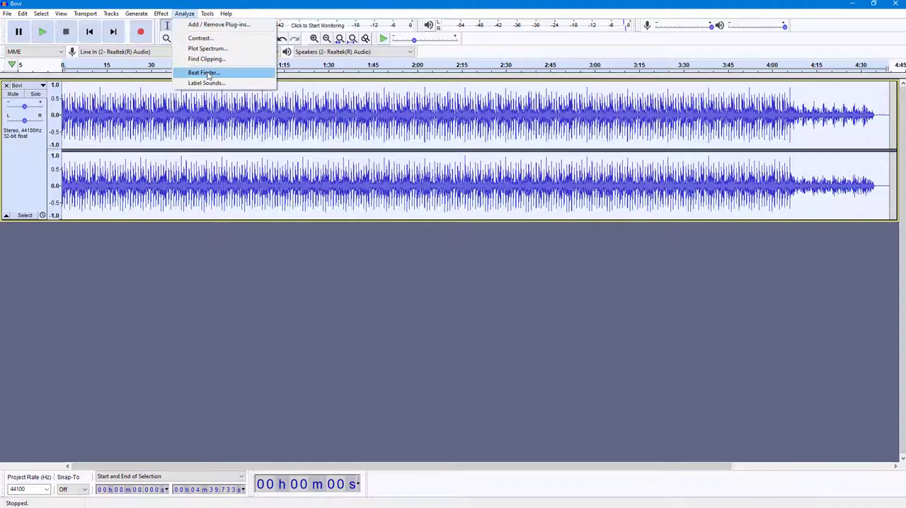
click(203, 72)
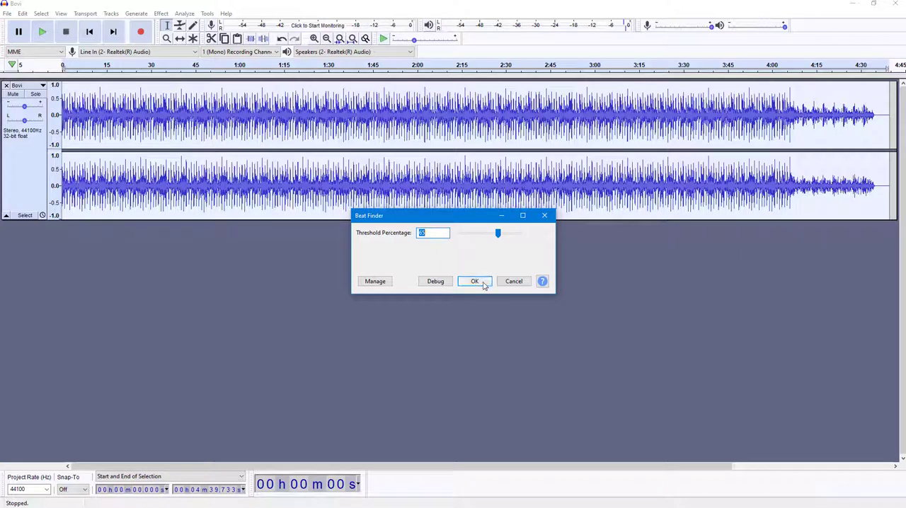
click(474, 280)
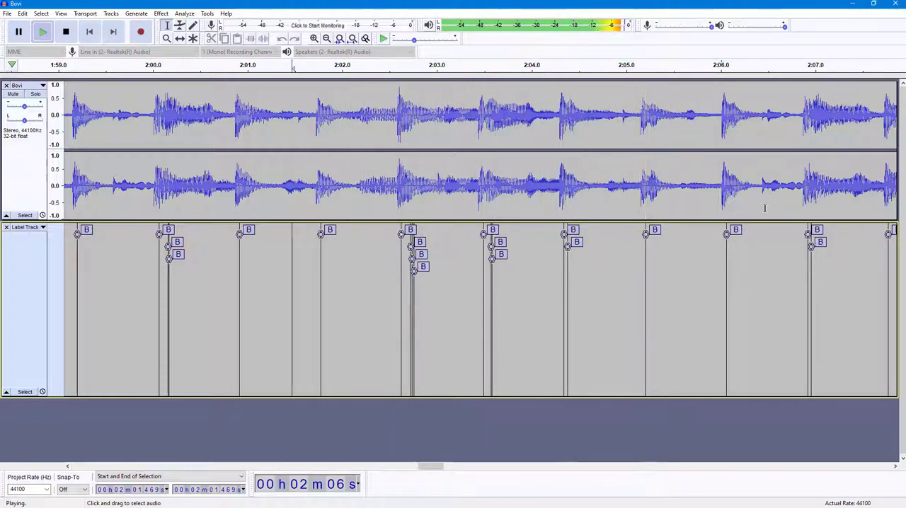
Step: Stop playback after checking the B markers in the new label track
click(65, 31)
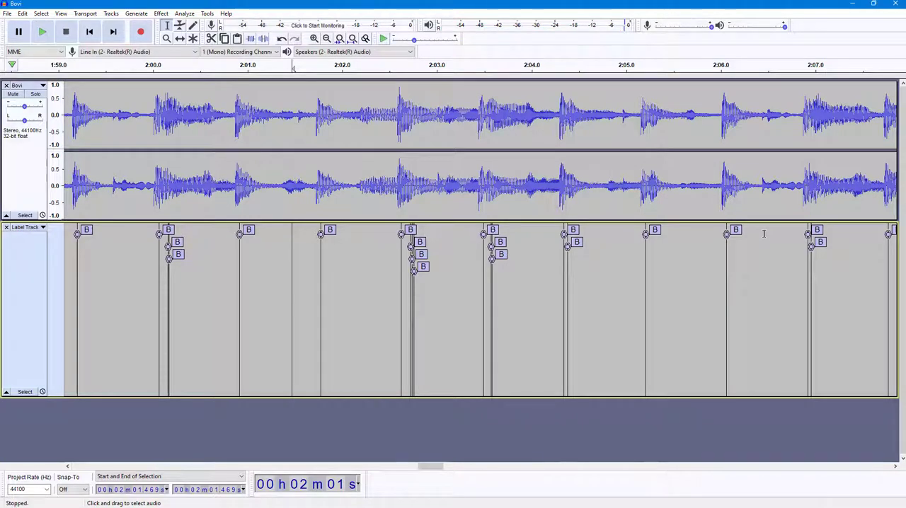
mouse_move(425, 333)
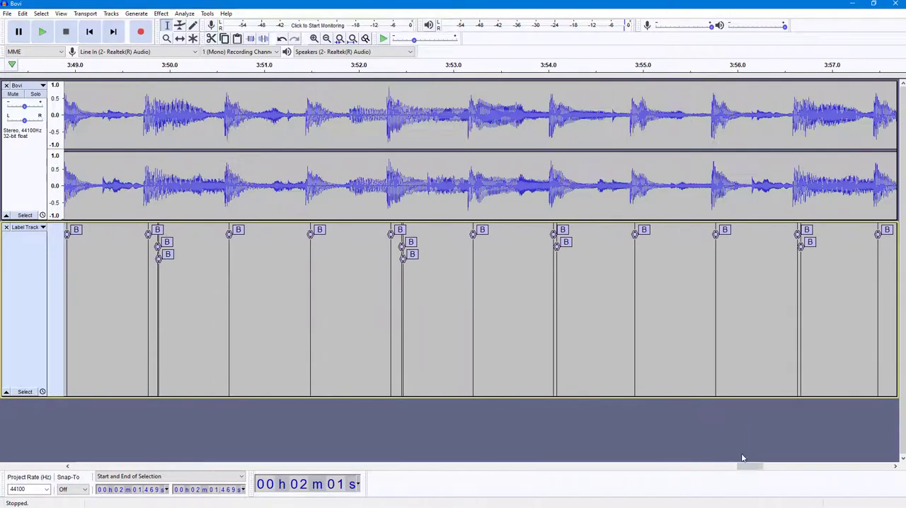
mouse_move(592, 306)
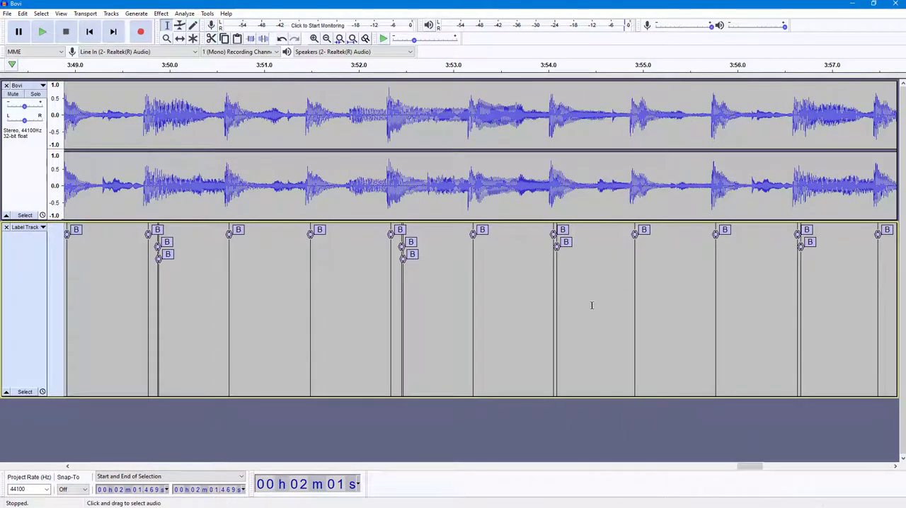